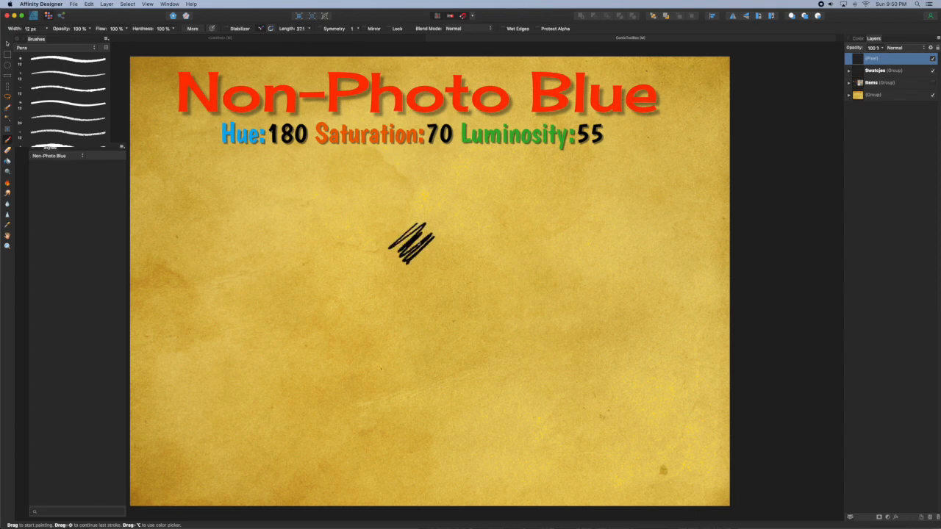
- Bring up the context menu of the black scribble on the canvas
right_click(412, 243)
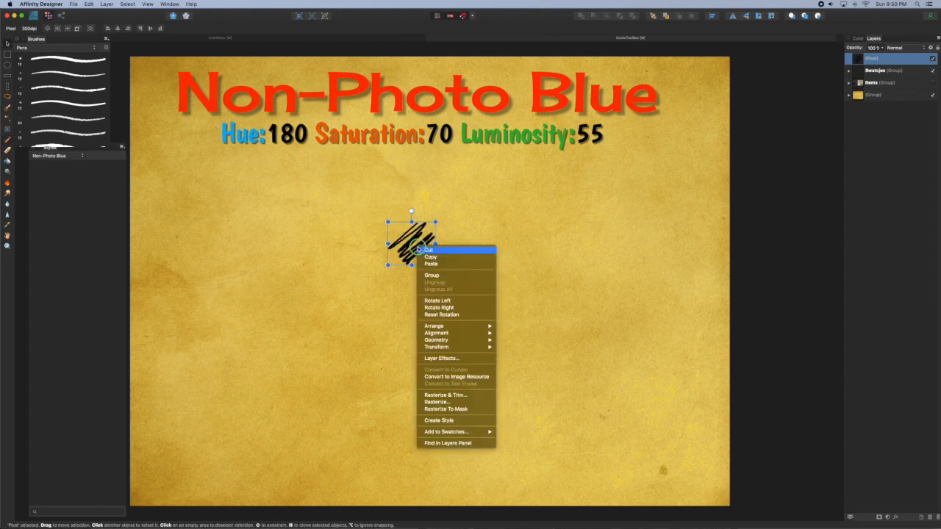
mouse_move(441, 358)
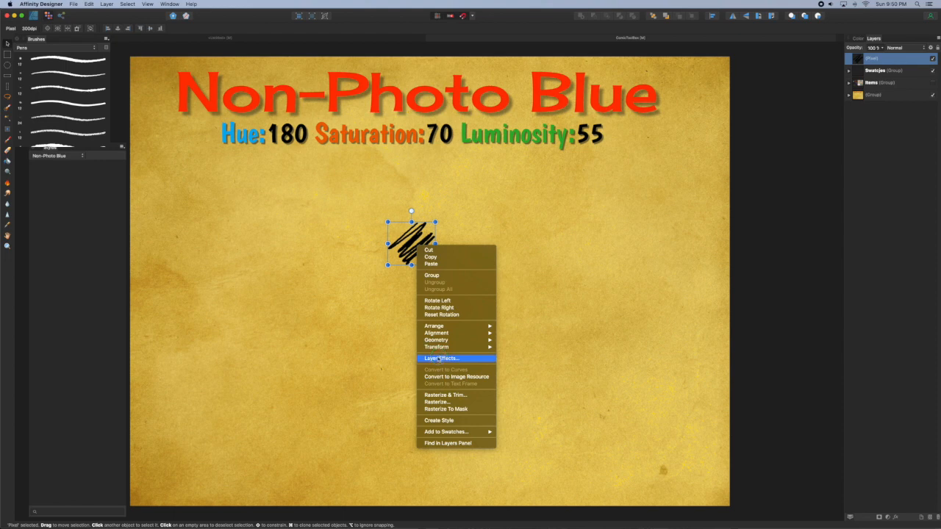
- Add a light cyan Color Overlay layer effect to the scribble, blended in Screen mode
click(439, 358)
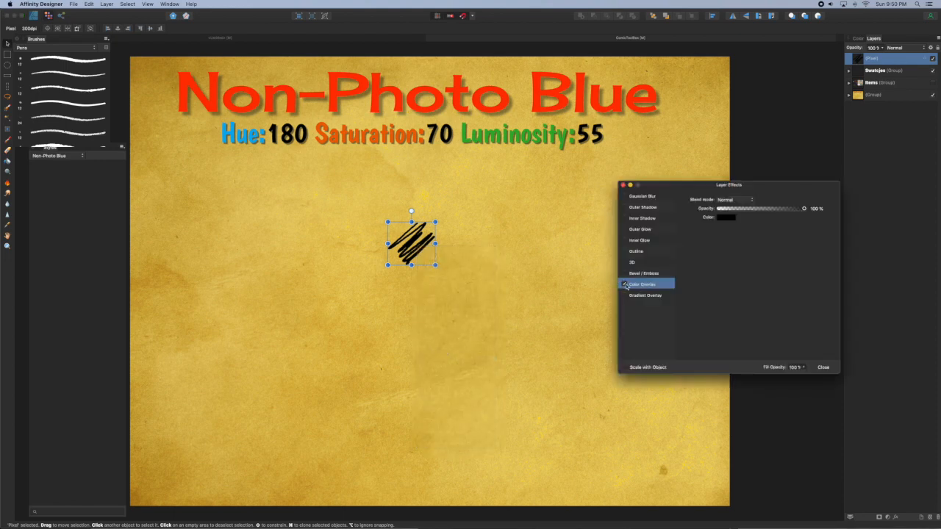
click(726, 217)
text(180)
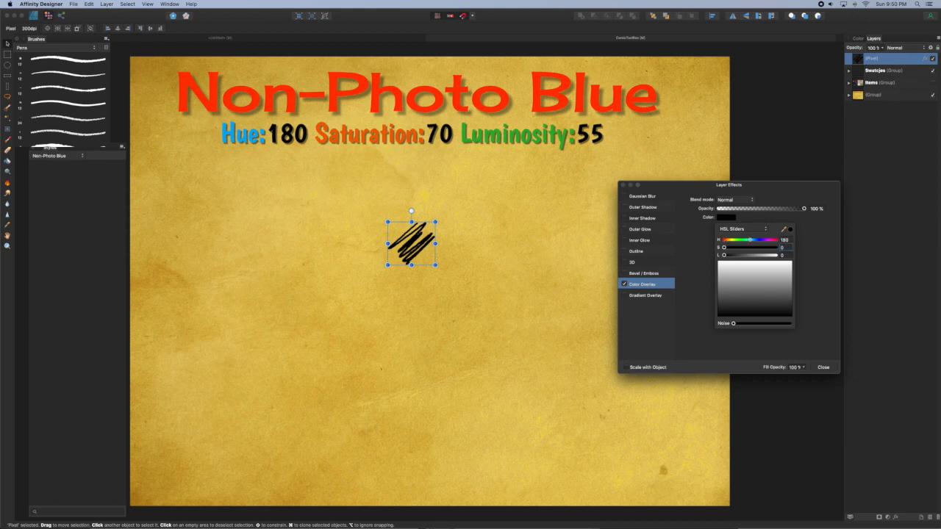
drag(723, 247, 762, 247)
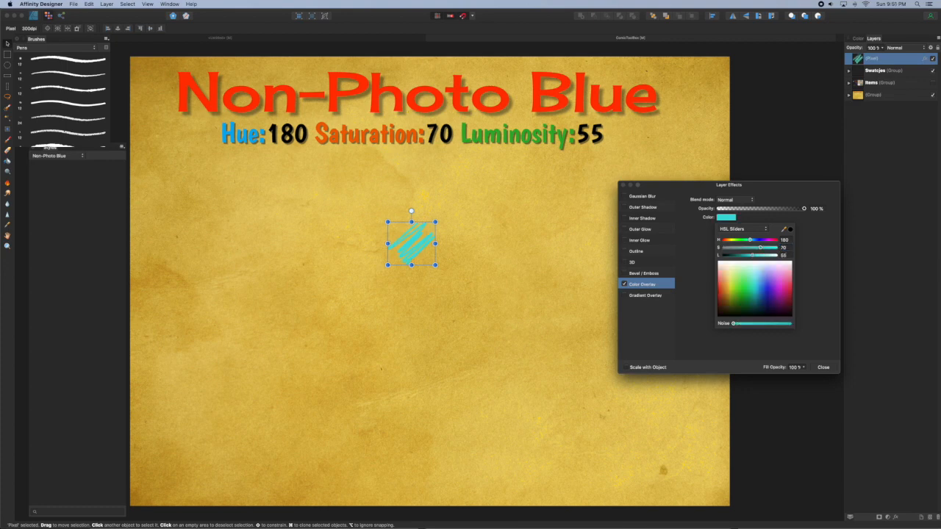
click(727, 218)
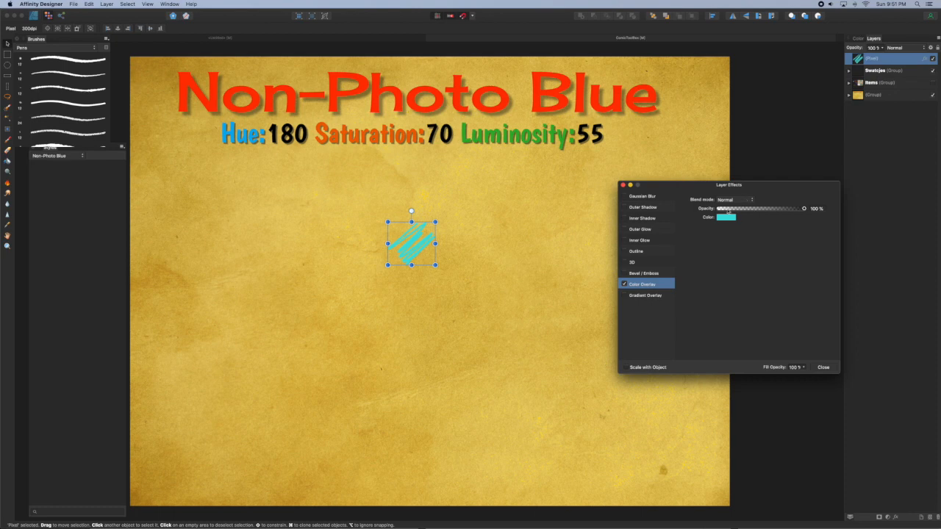
click(735, 200)
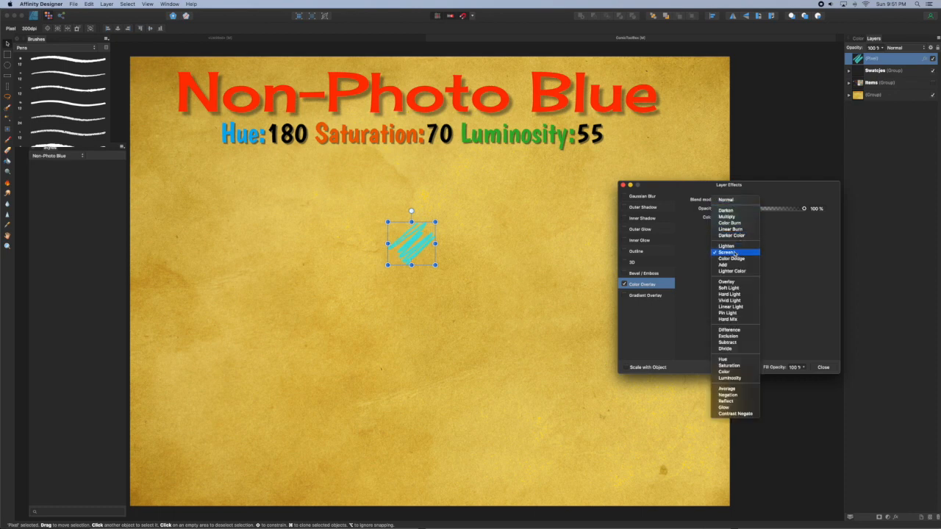
click(726, 253)
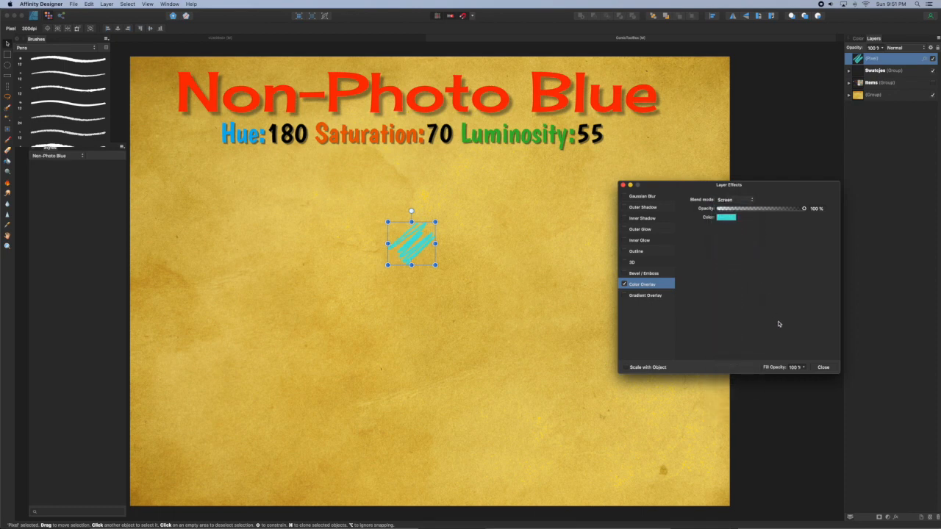
- Save the scribble's overlay as a new style and rename it 'Screen'
click(823, 368)
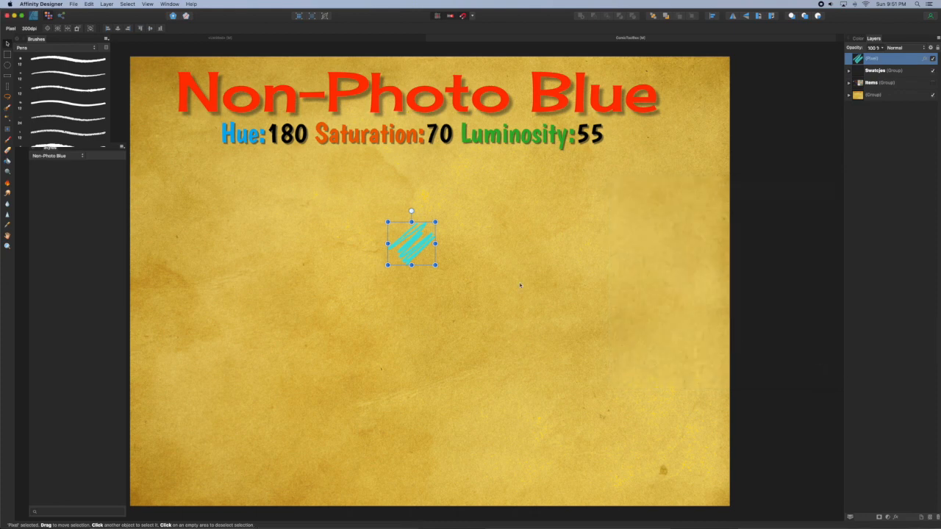
mouse_move(115, 149)
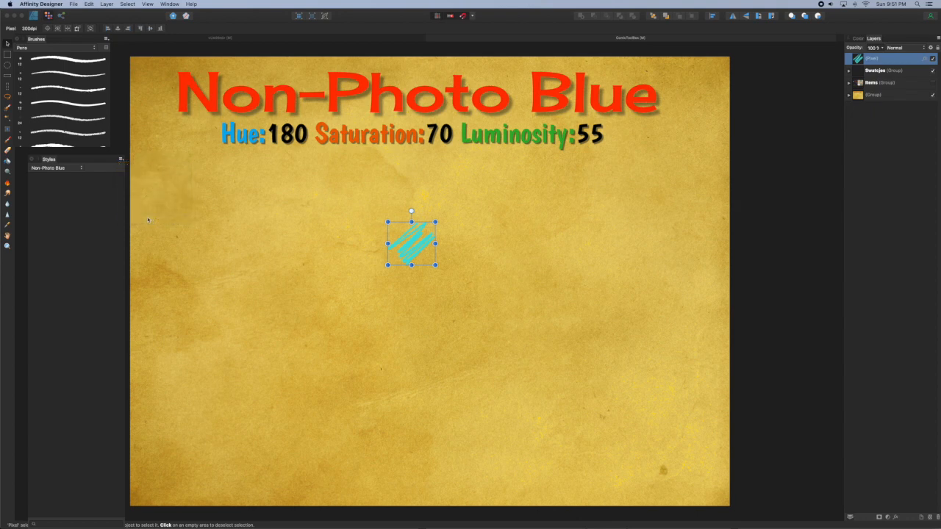
right_click(47, 167)
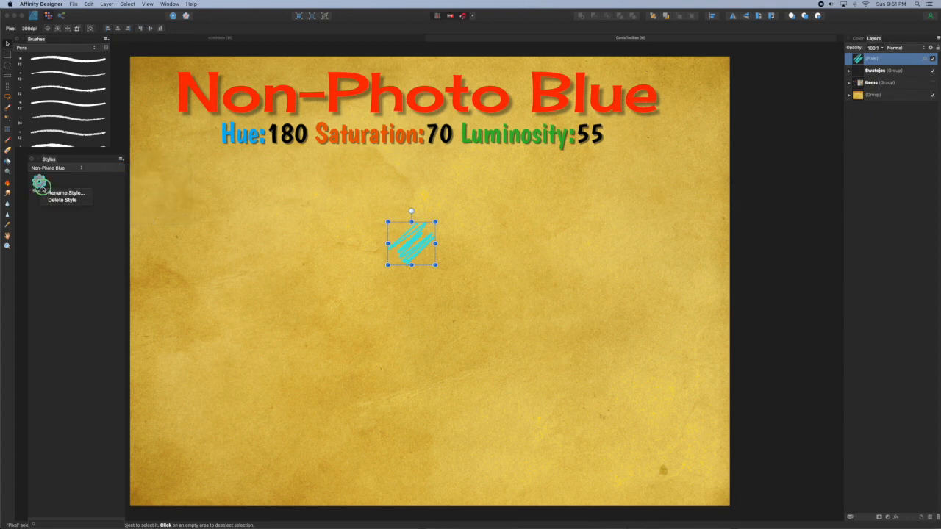
click(64, 192)
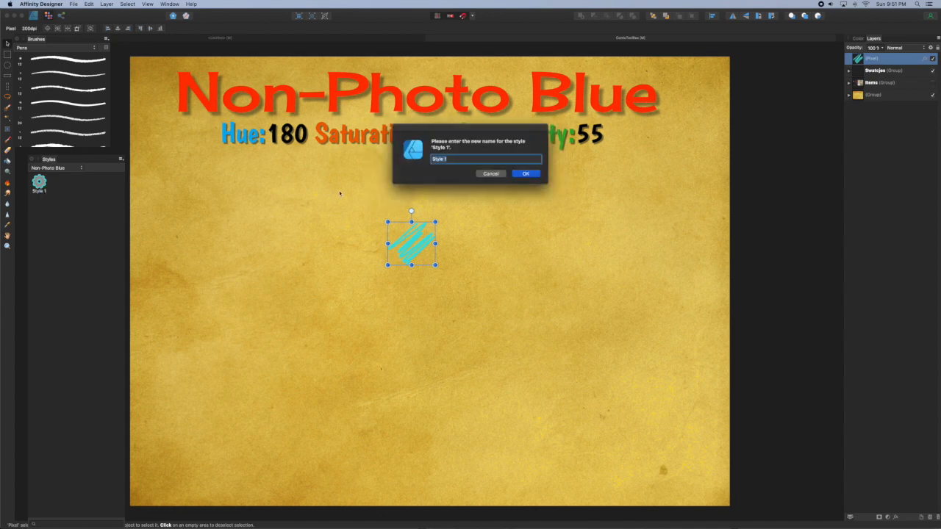
text(Screen)
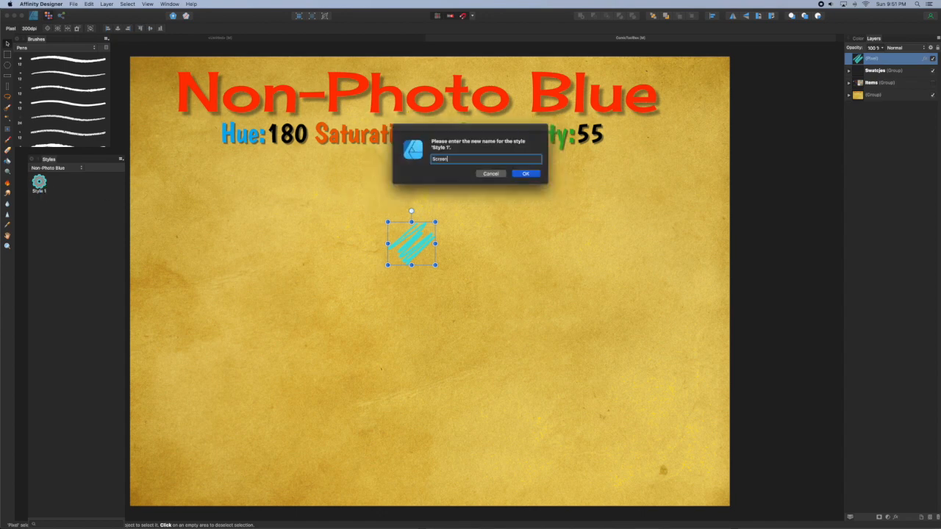
click(526, 174)
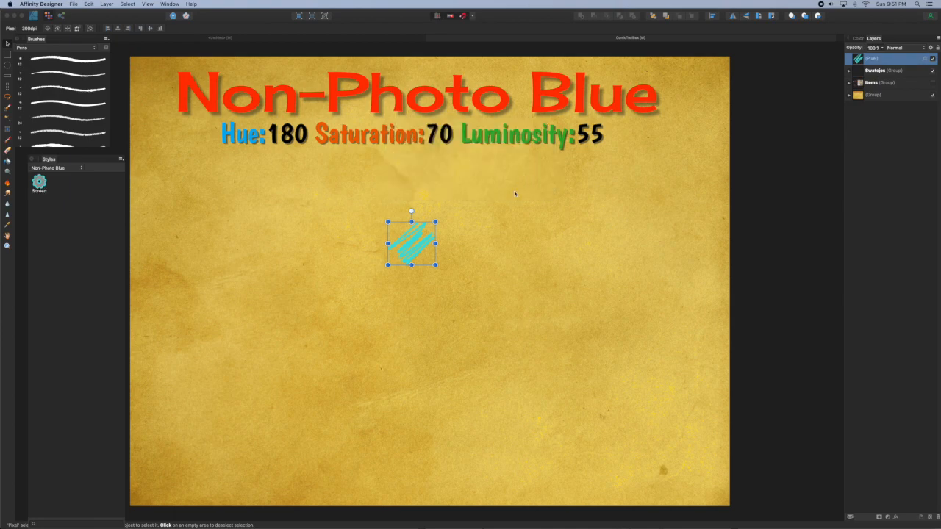
drag(412, 244, 402, 235)
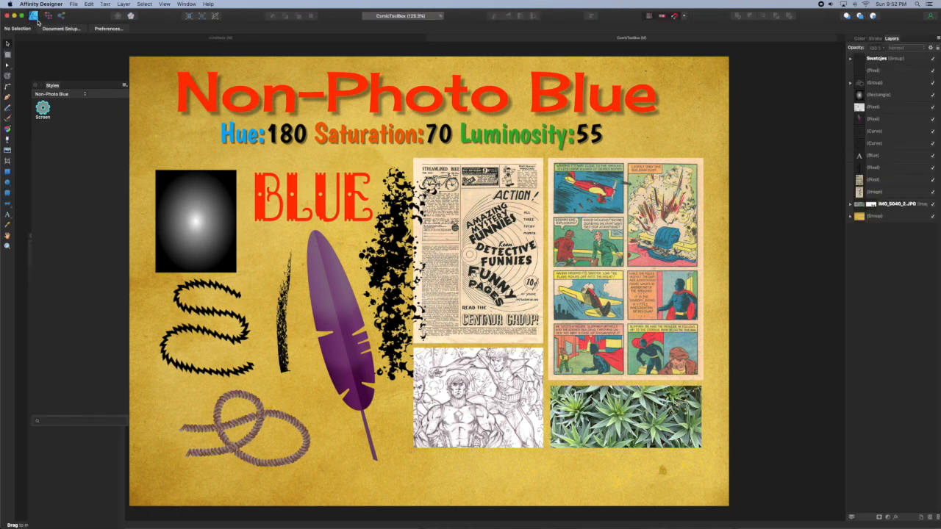
mouse_move(197, 215)
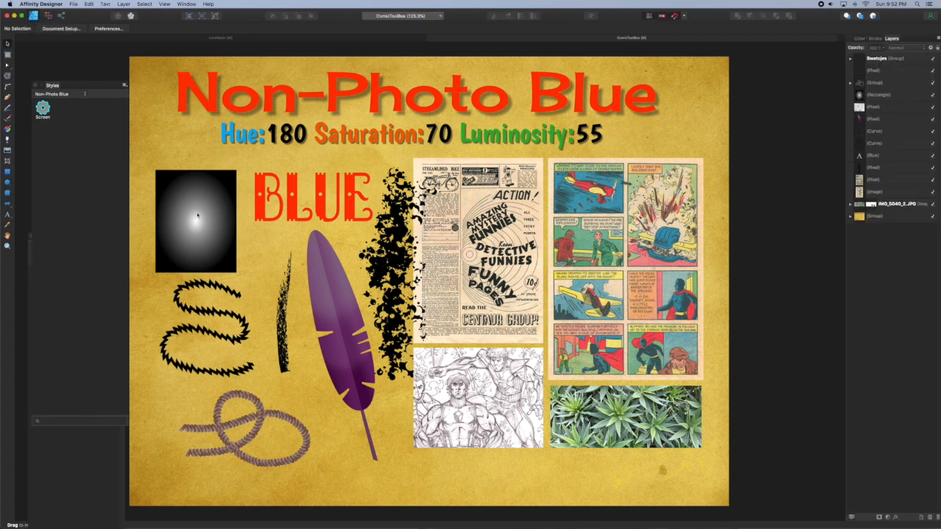
- Apply the Screen style to the gradient square and feather in the ComicToolbox document, then select the BLUE lettering
click(195, 221)
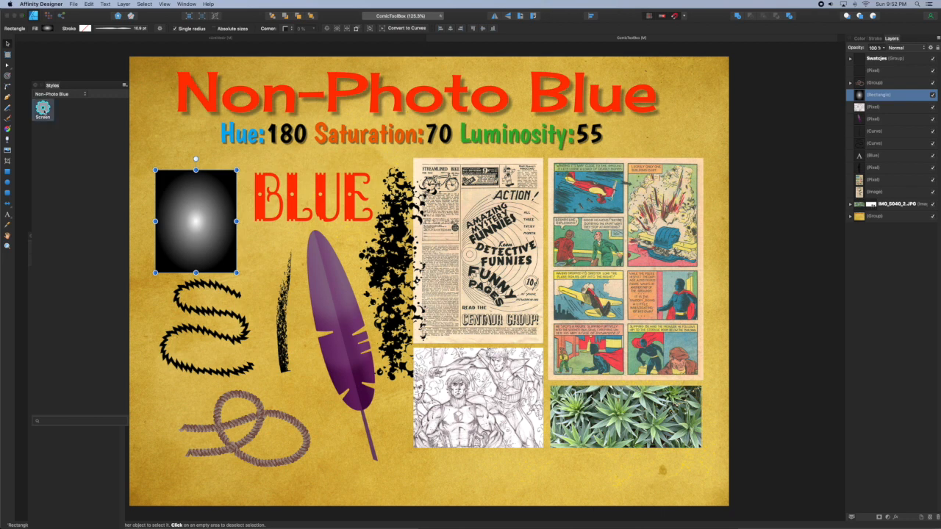
click(41, 109)
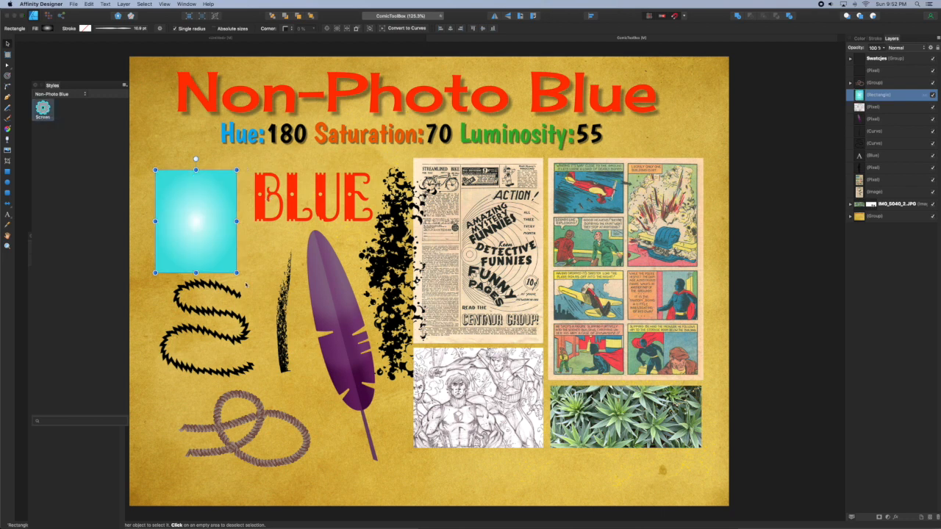
click(209, 327)
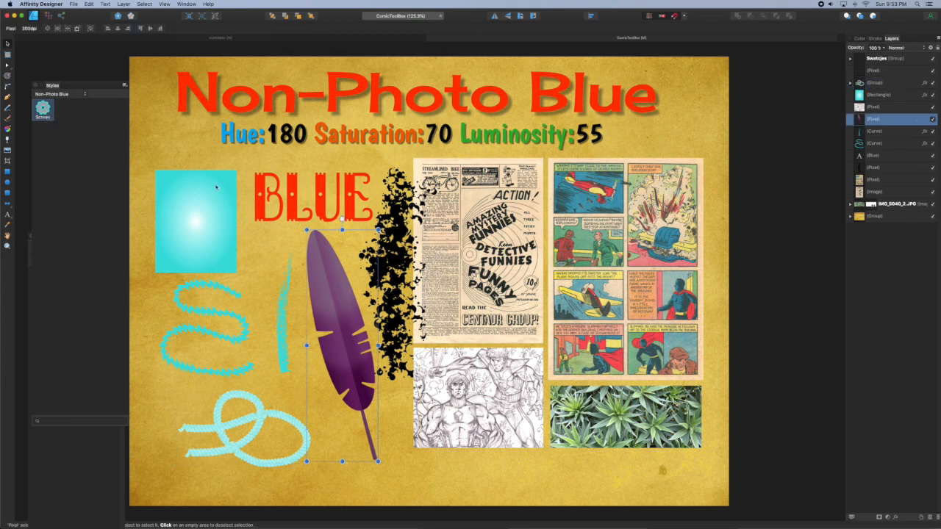
click(43, 109)
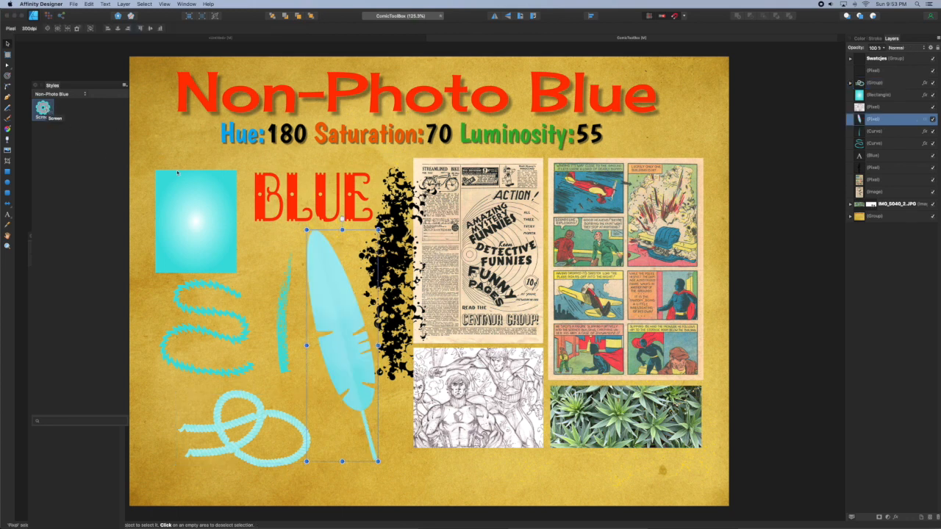
click(315, 196)
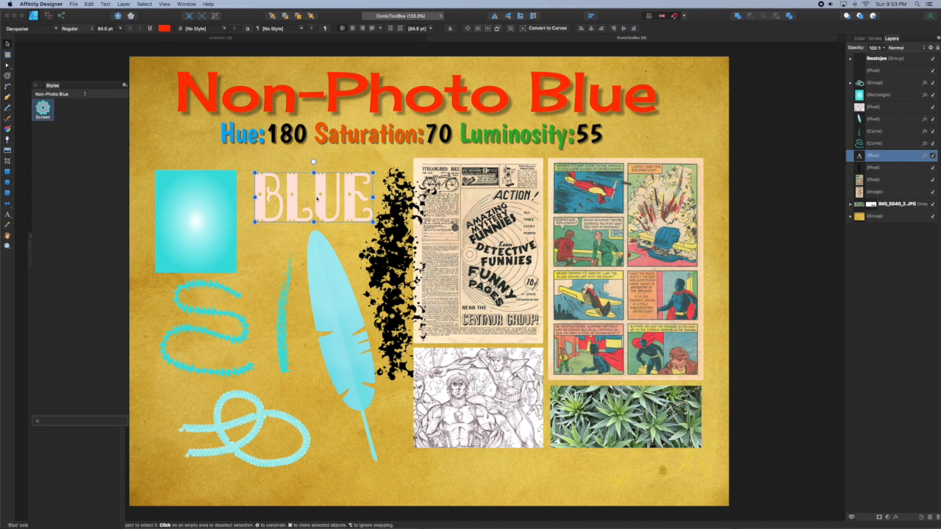
- Set the BLUE lettering's Color Overlay to blend in Lighter Color mode, then select the ink splatter
right_click(316, 198)
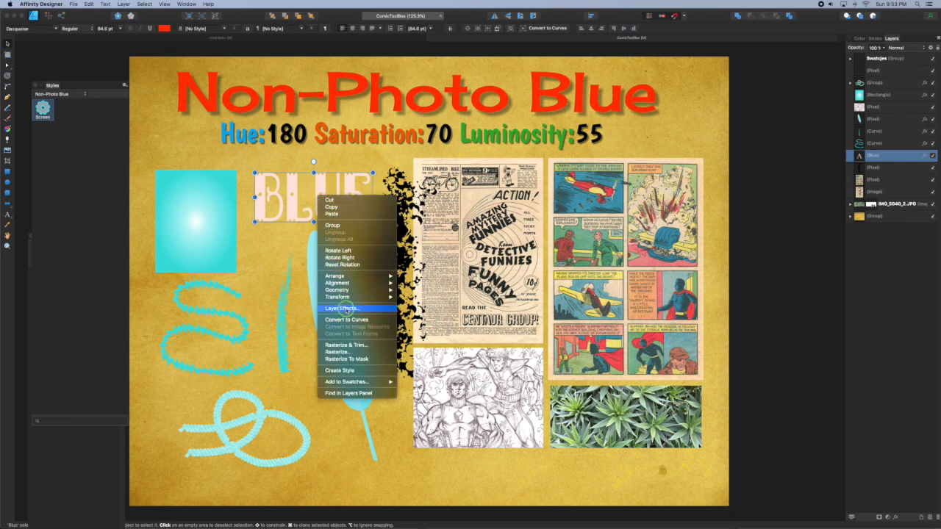
click(341, 309)
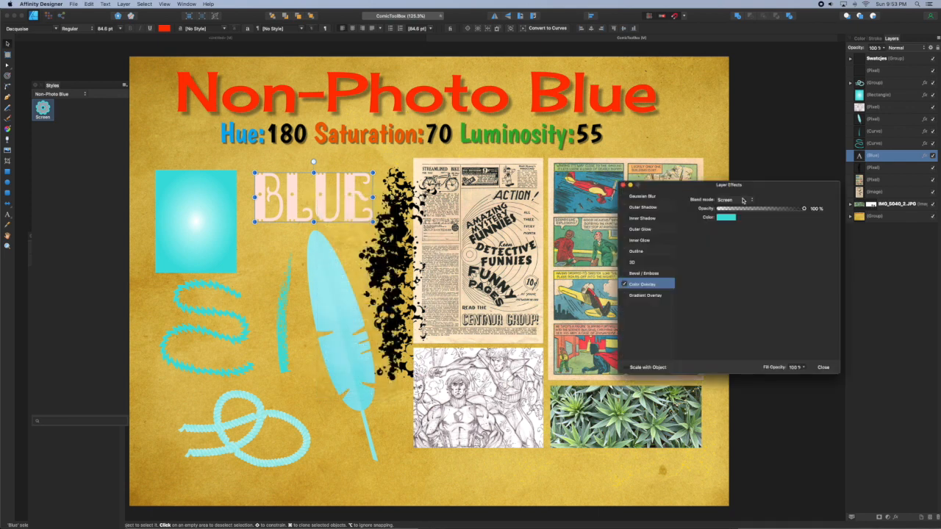
click(735, 200)
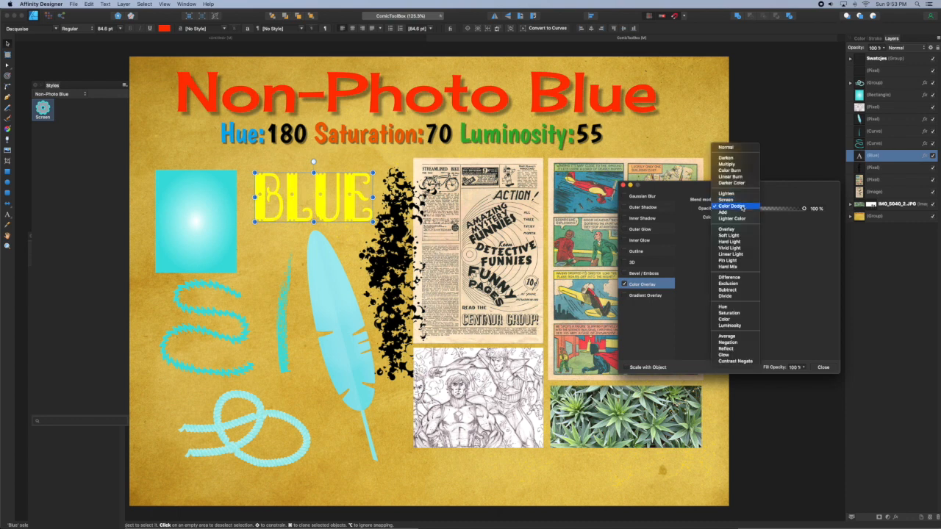
mouse_move(732, 219)
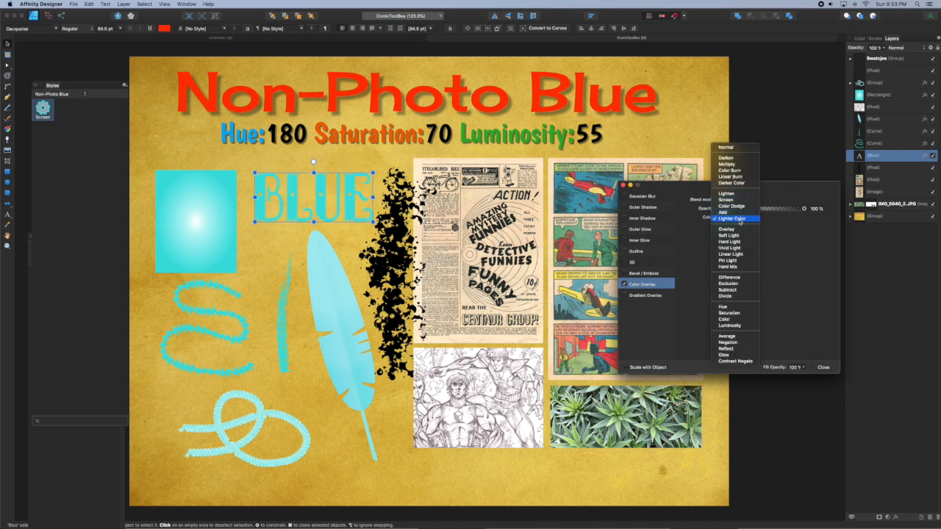
click(732, 218)
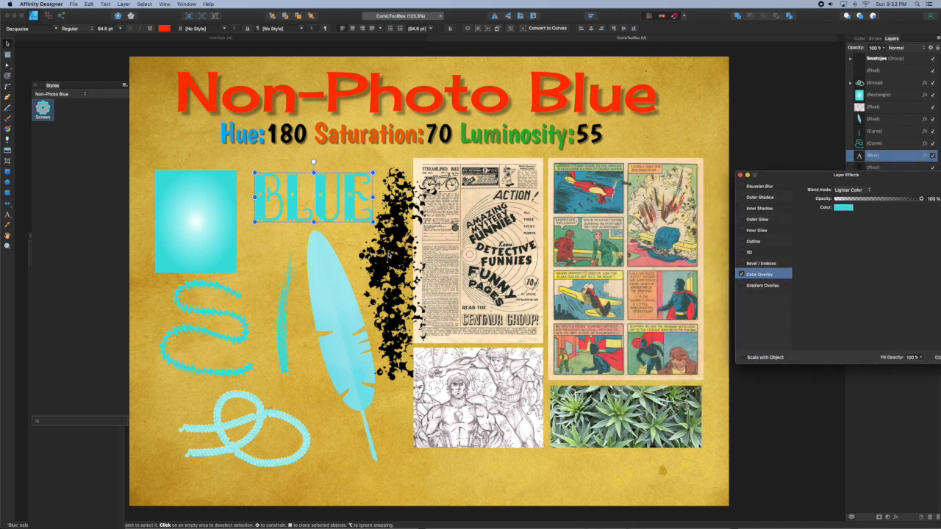
click(875, 168)
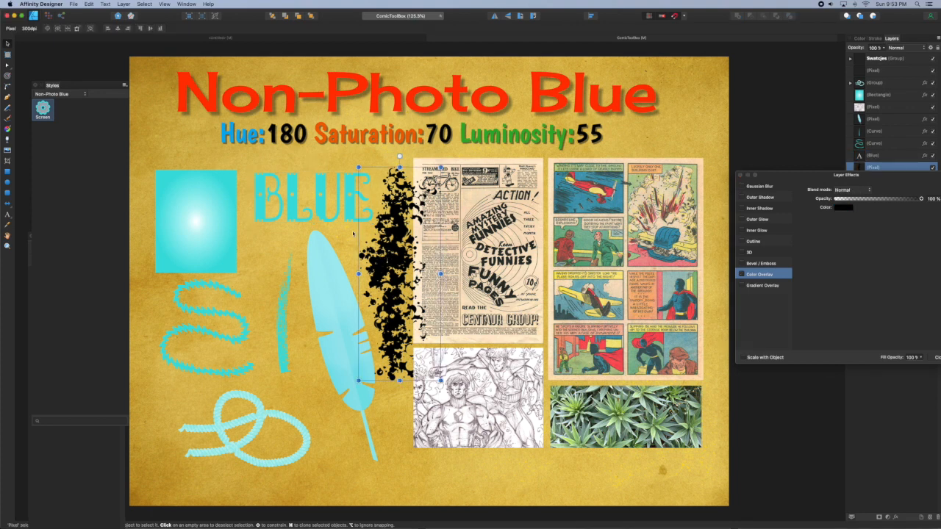
- Apply the Screen style to the ink splatter and the right comic page
click(853, 189)
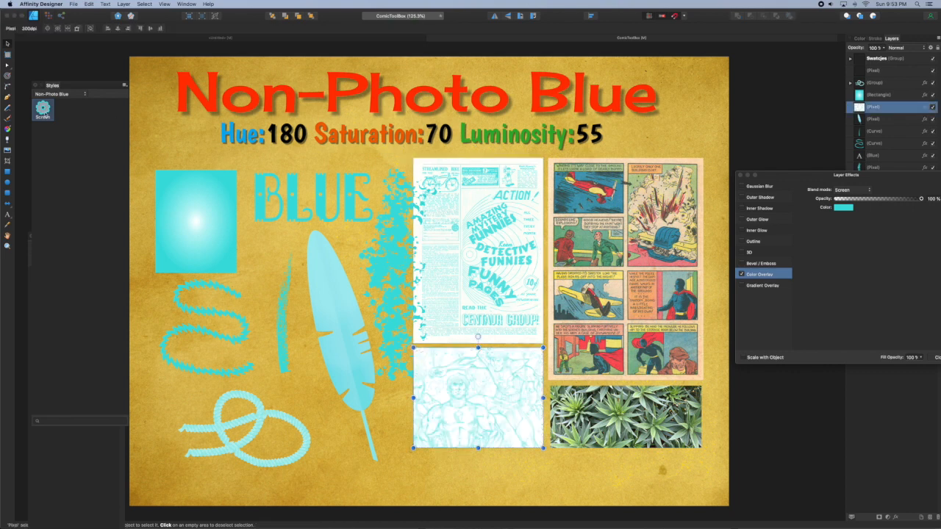
click(625, 414)
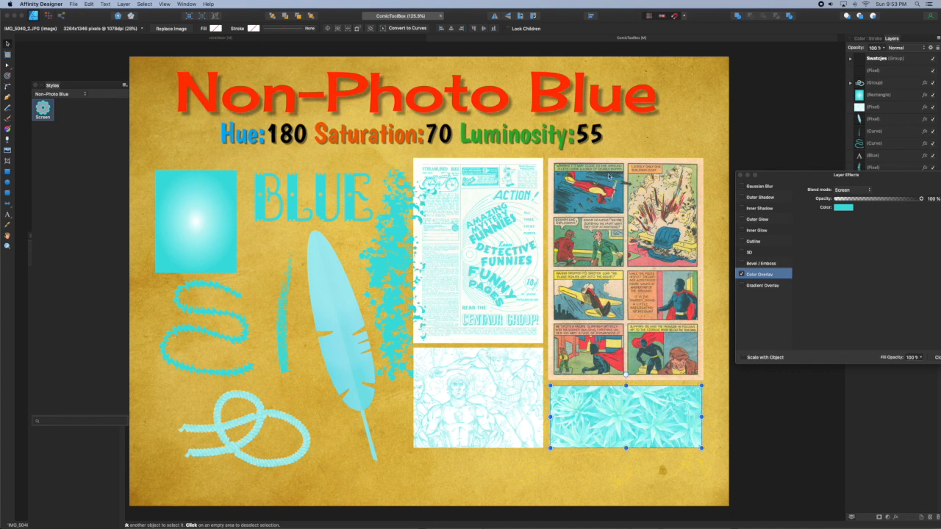
mouse_move(670, 268)
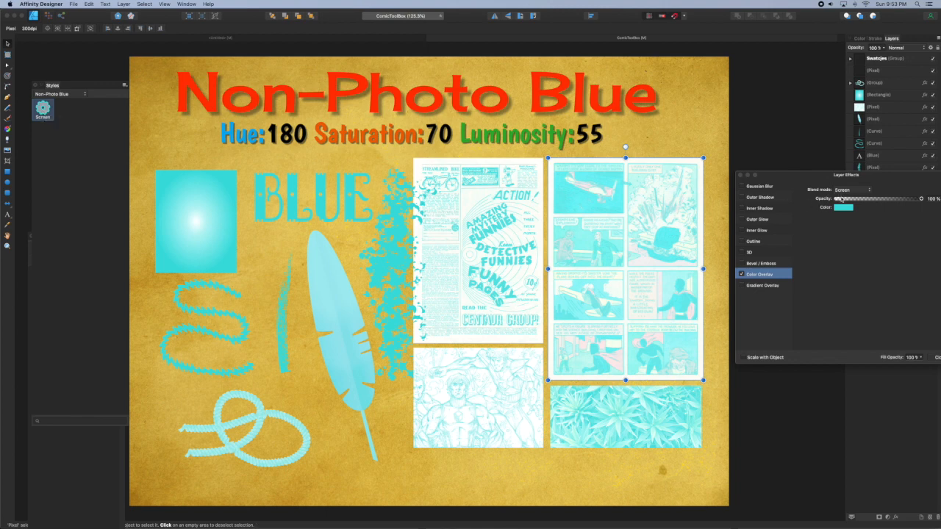
click(853, 189)
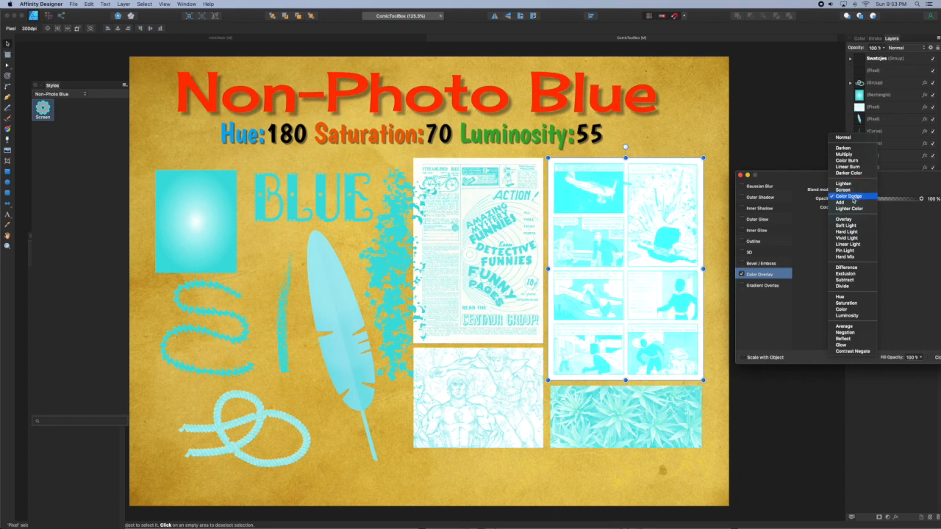
- Switch the comic page's cyan overlay to Lighten blending so the paper stays light
click(844, 184)
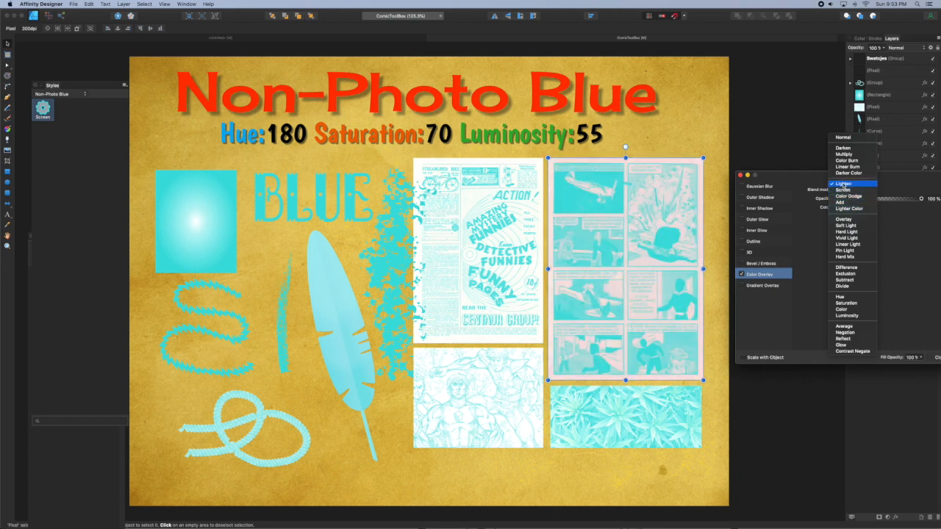
click(844, 184)
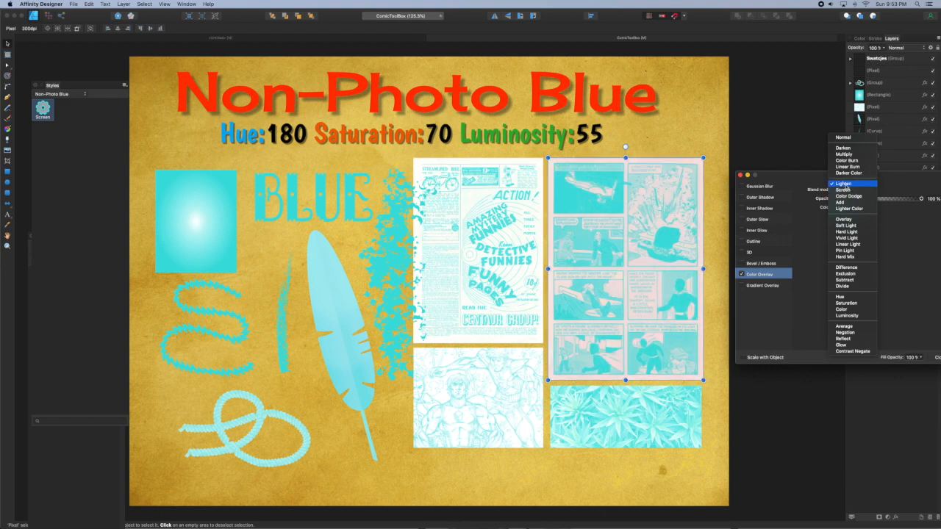
click(844, 184)
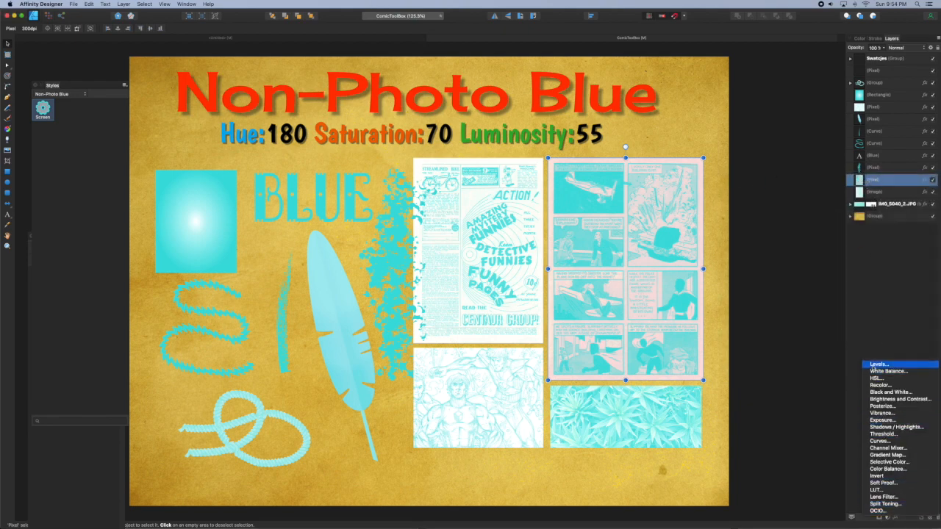
- Add a Levels adjustment to the comic page and try its white and black levels, returning black to zero
click(879, 364)
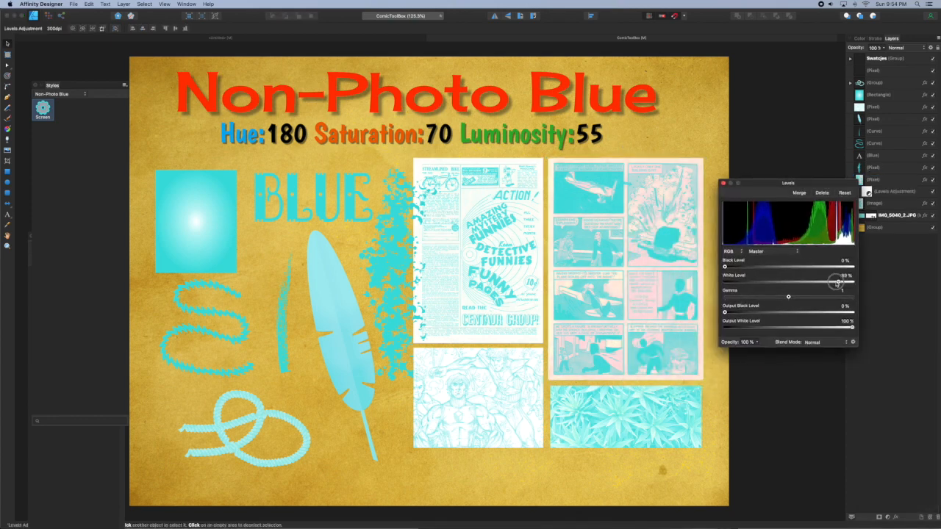
drag(836, 282, 851, 282)
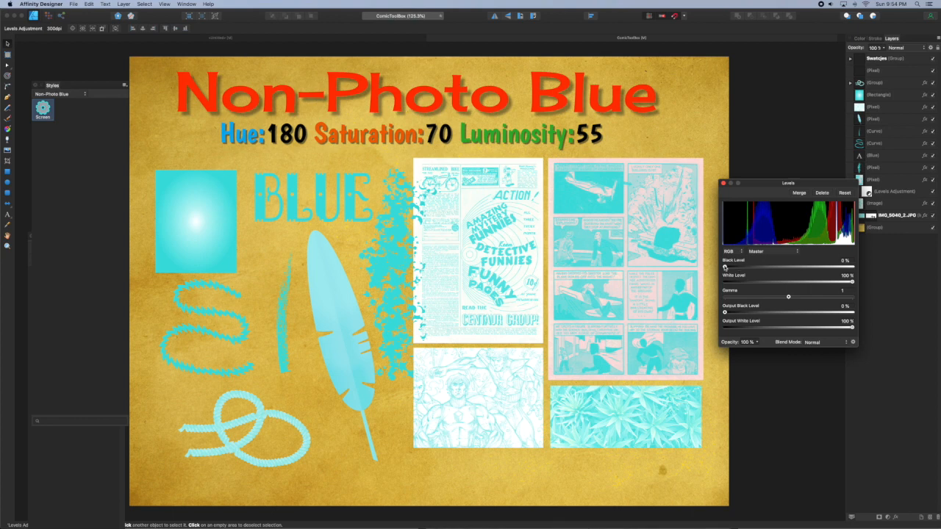
drag(724, 268, 788, 268)
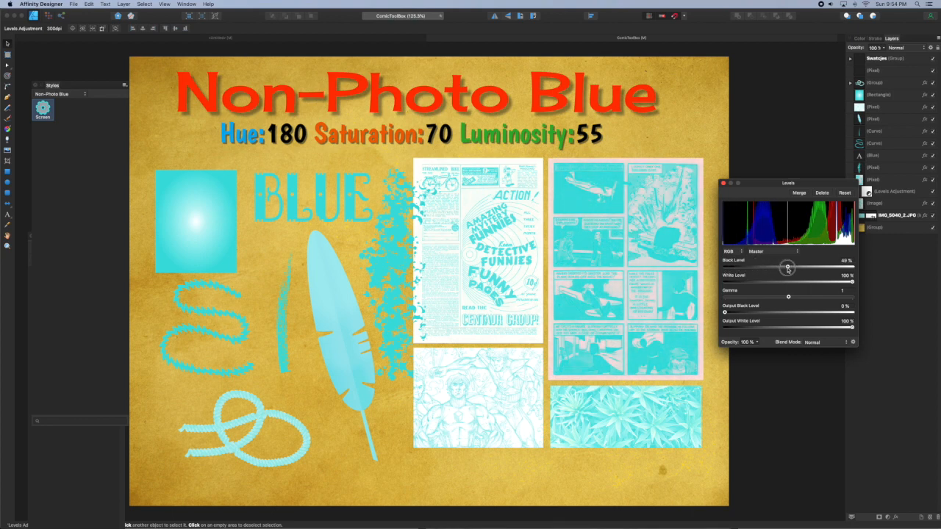
drag(786, 268, 725, 267)
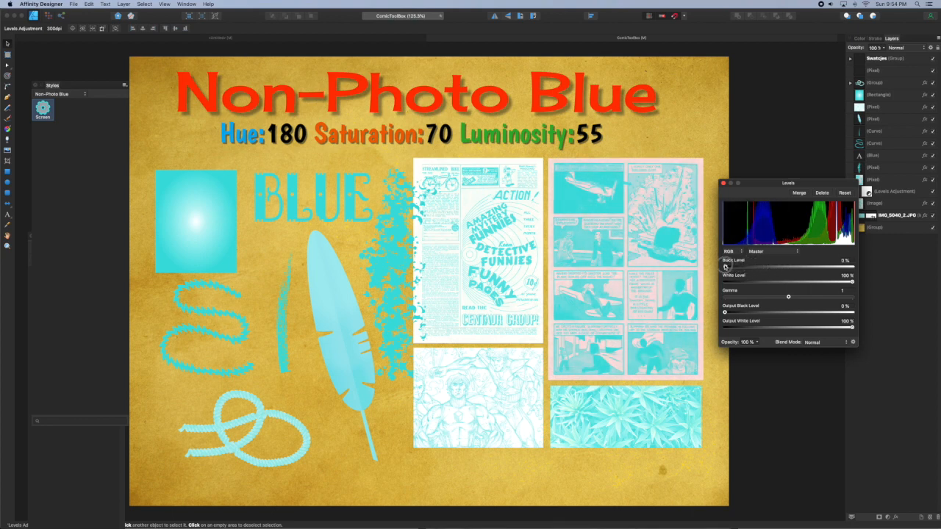
- Try several gamma values, settle near neutral, and bring up the blend mode comparison chart
drag(788, 296, 815, 297)
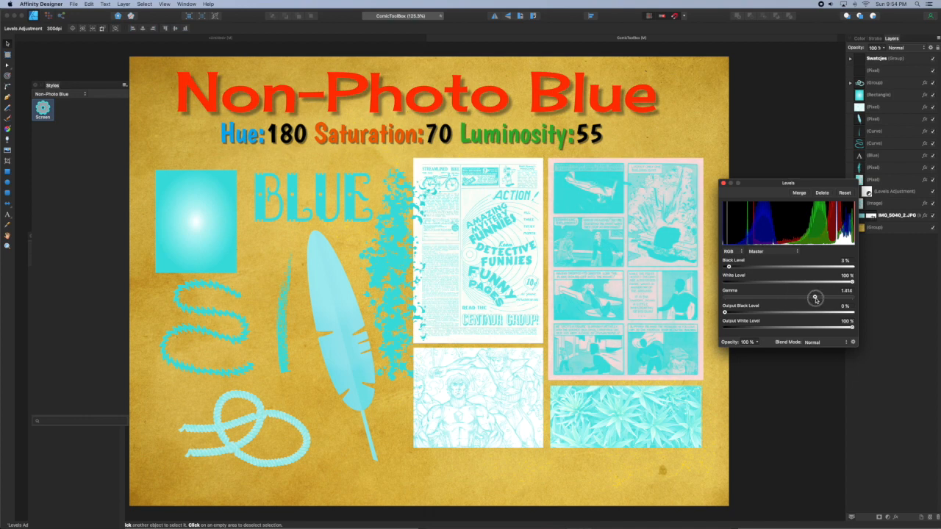
drag(814, 297, 765, 297)
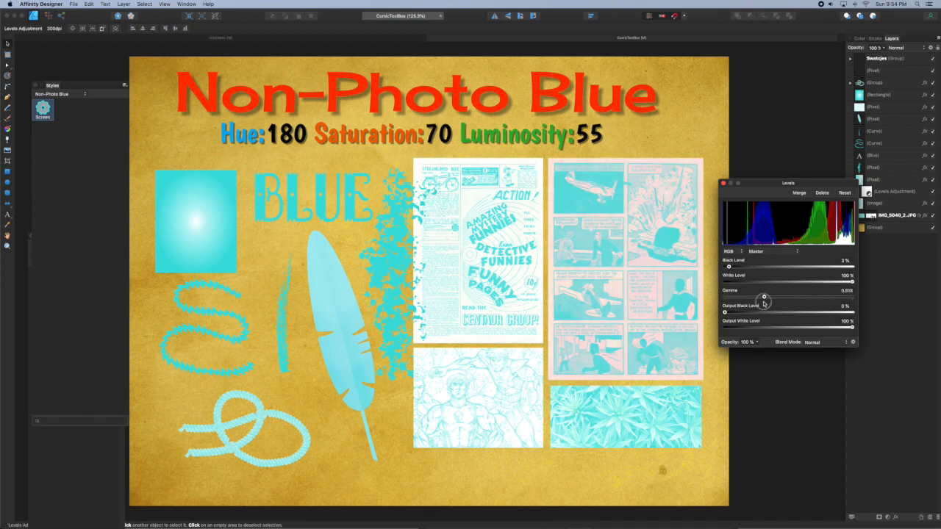
drag(764, 297, 850, 297)
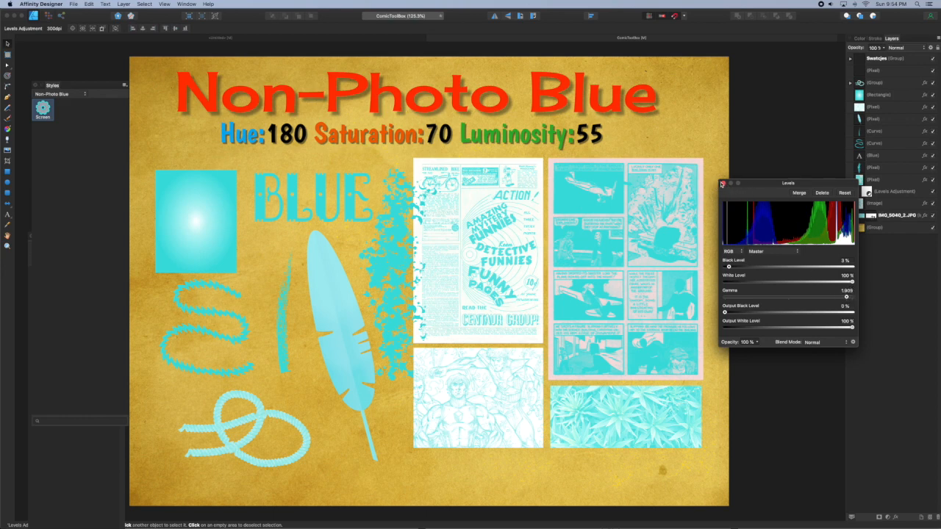
click(724, 184)
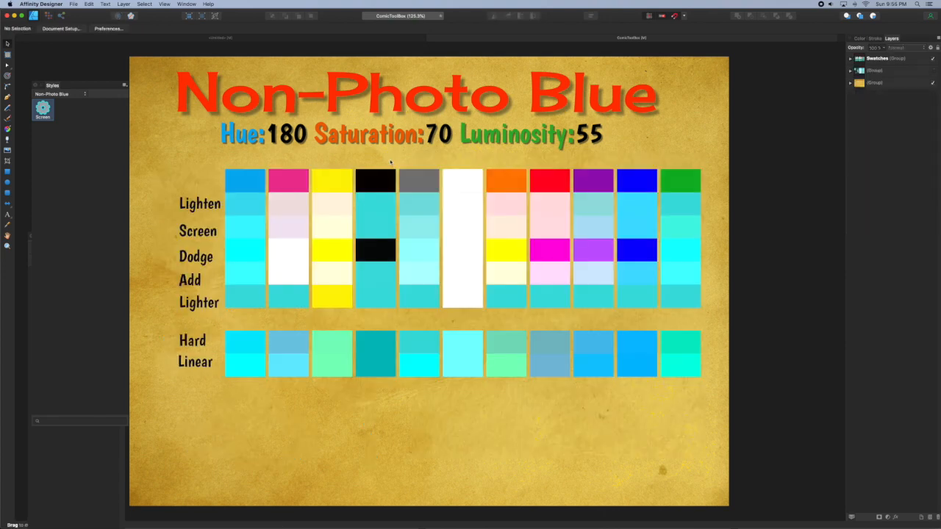
mouse_move(363, 194)
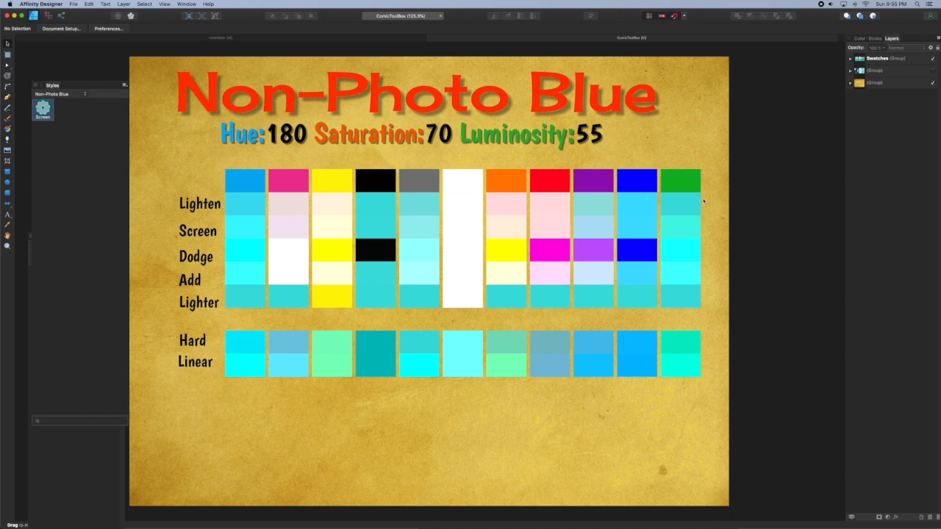
mouse_move(702, 203)
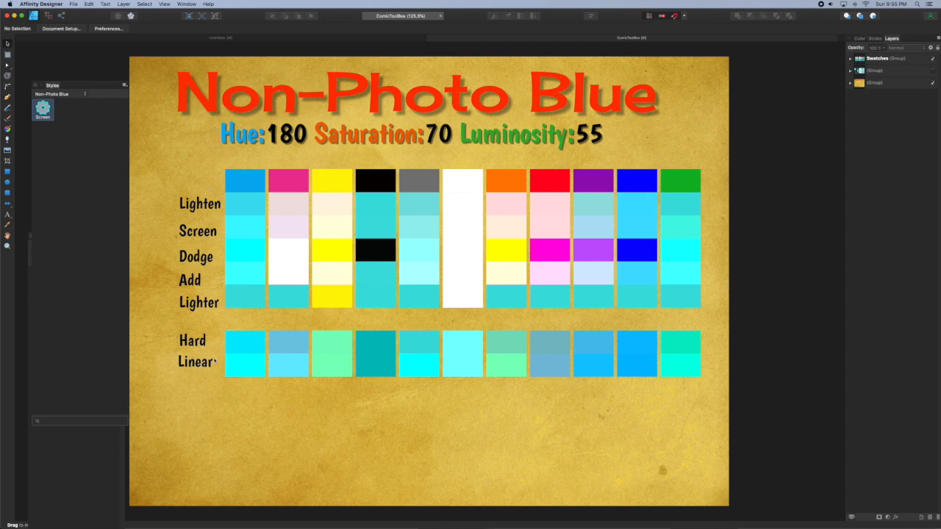
mouse_move(318, 376)
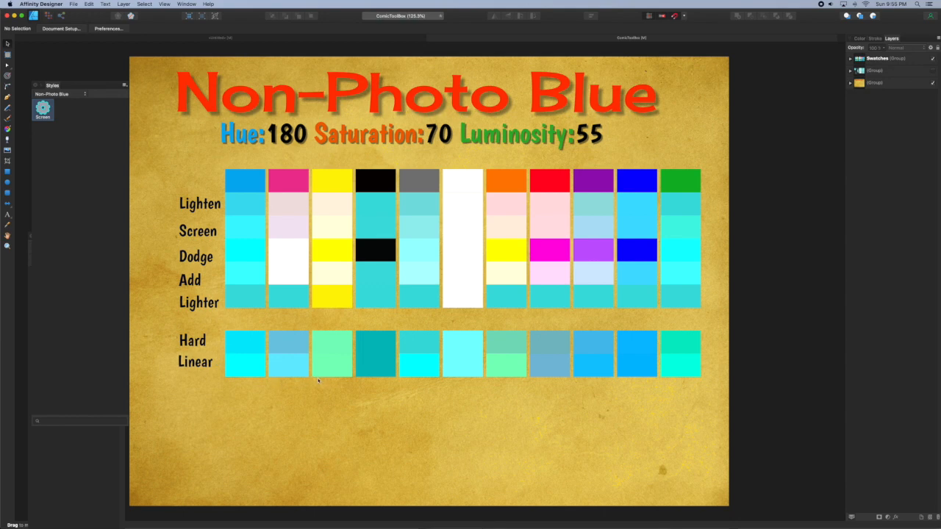
mouse_move(370, 190)
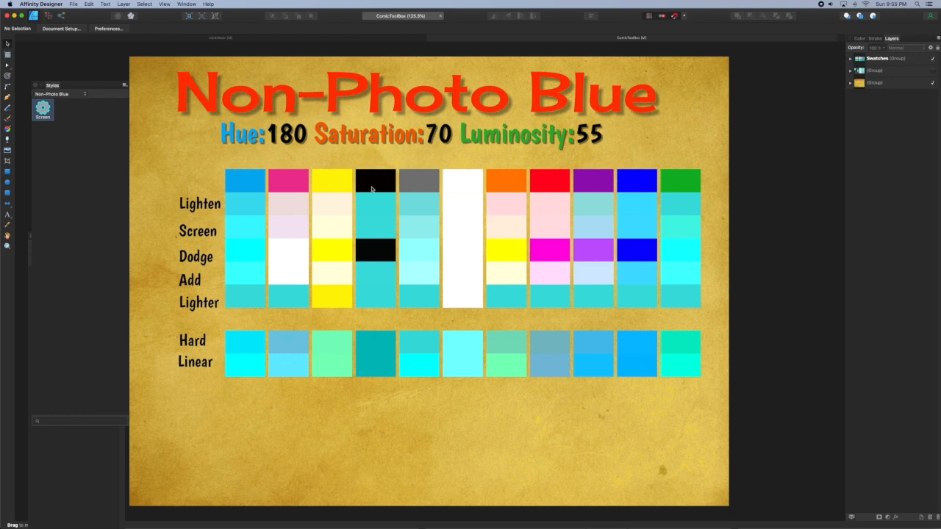
mouse_move(464, 176)
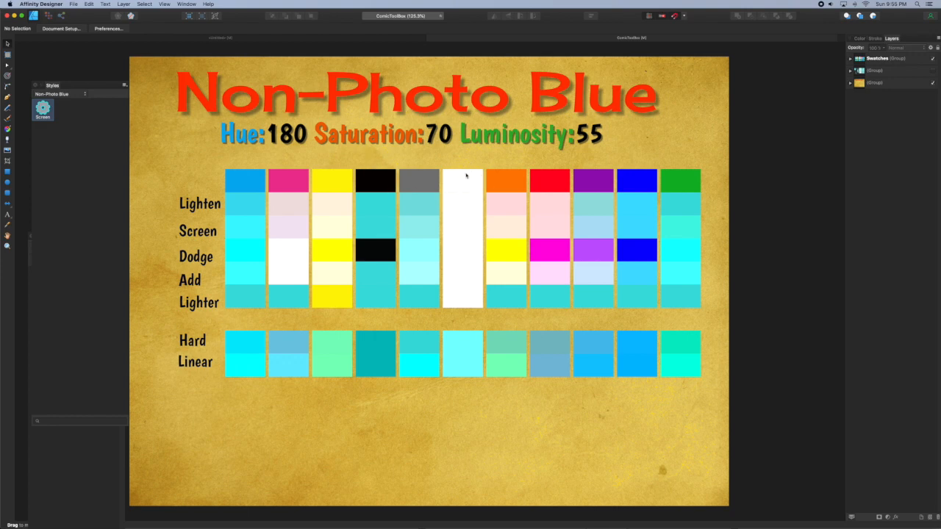
mouse_move(462, 182)
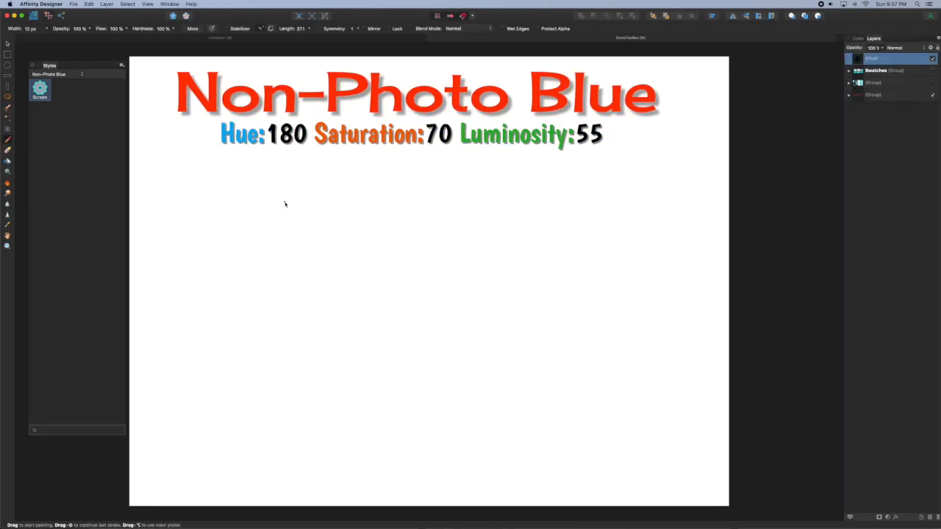
- Draw a black scribble on the blank page and lower its layer opacity to about 50% so it looks grey
drag(390, 235, 438, 265)
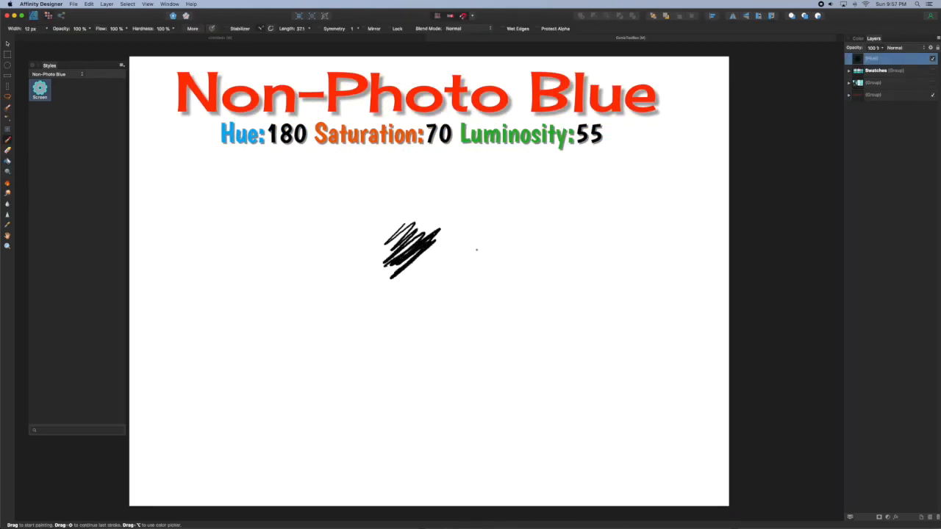
drag(889, 58, 845, 57)
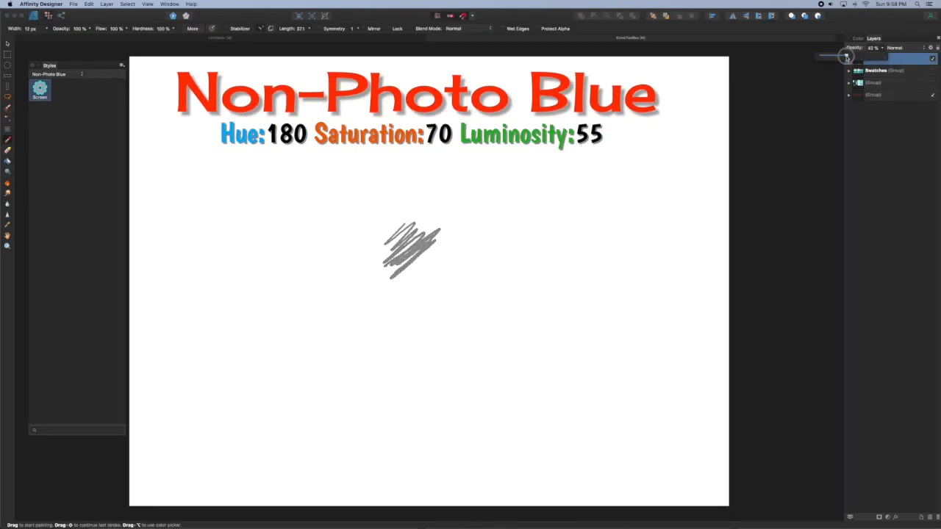
drag(845, 55, 851, 56)
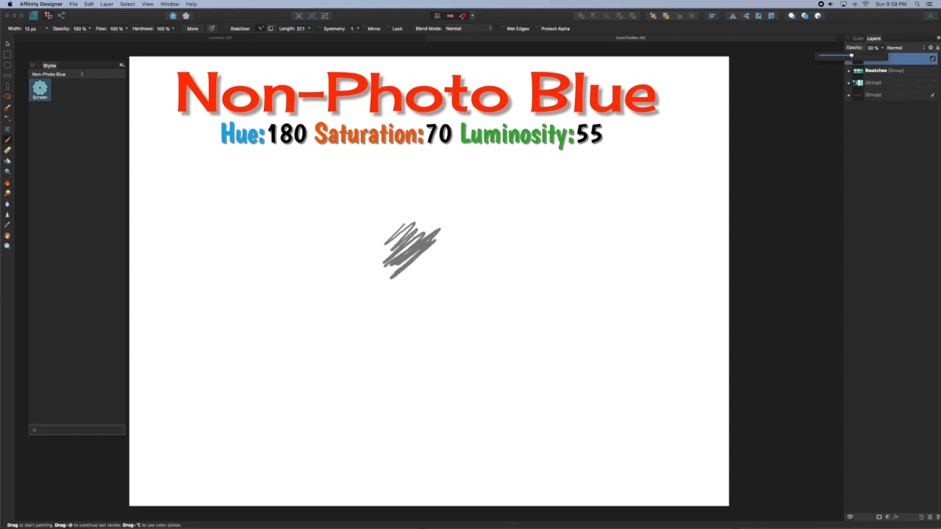
right_click(412, 250)
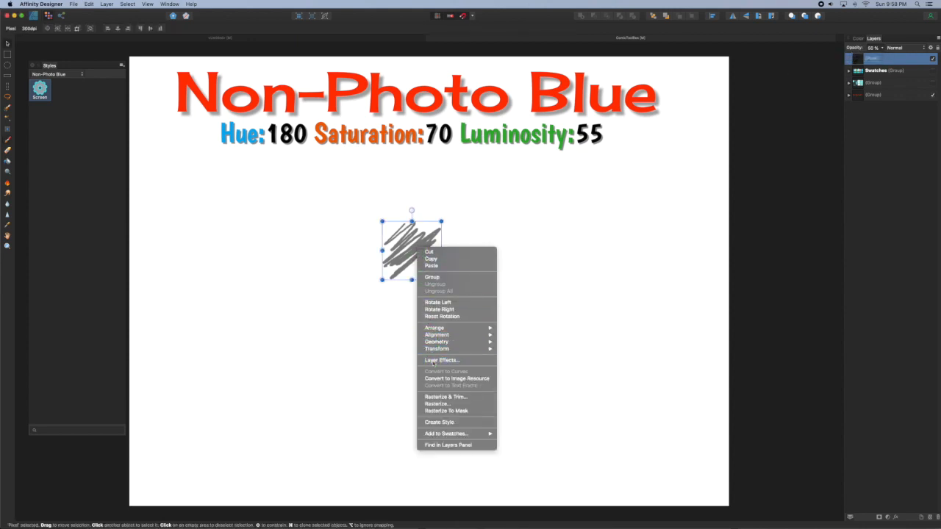
- Give the grey scribble a cyan-tinting Color Overlay via Layer Effects and close the dialog
click(441, 359)
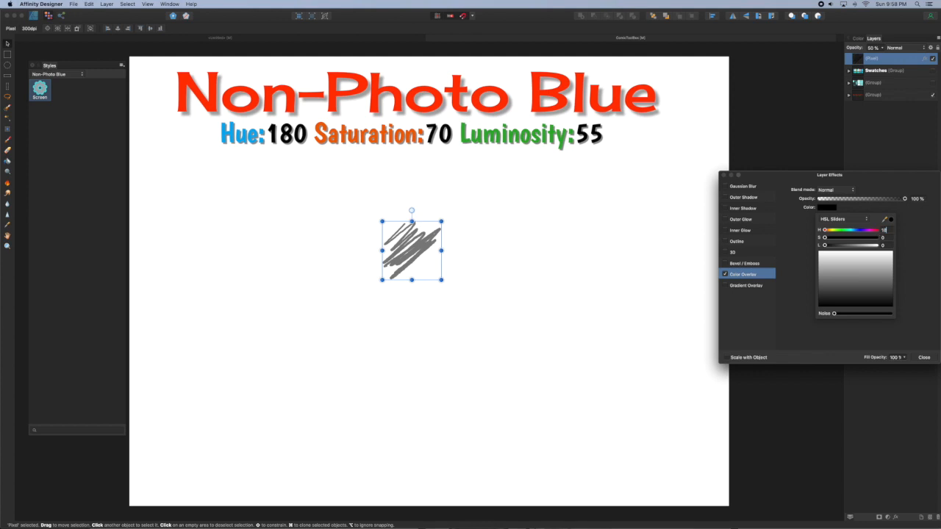
click(838, 190)
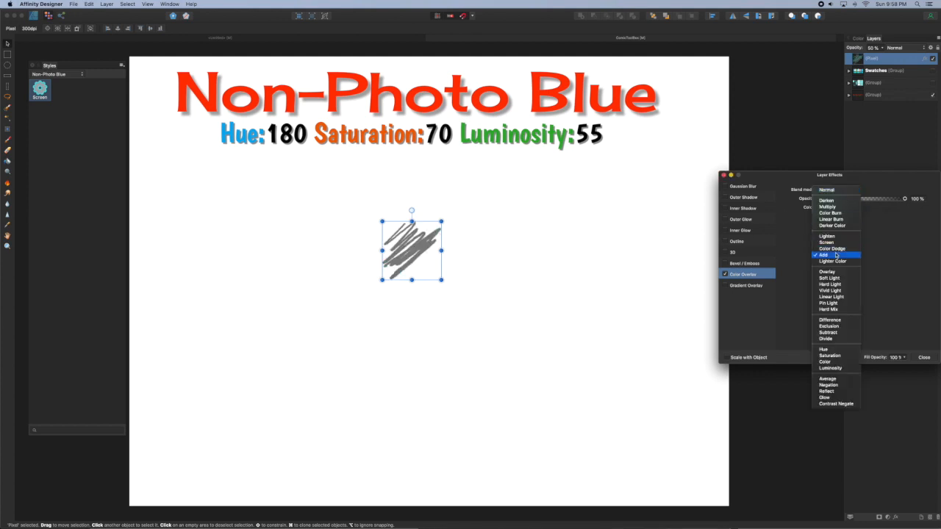
click(823, 256)
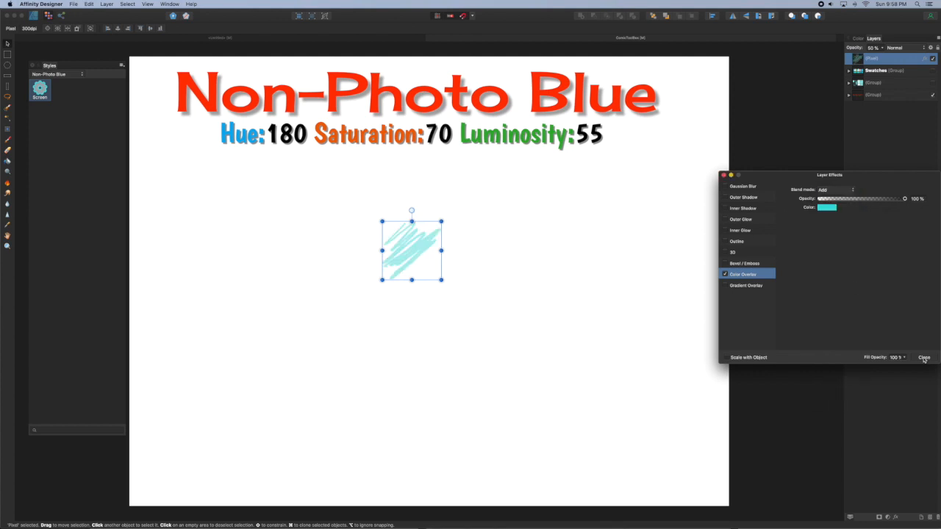
click(121, 65)
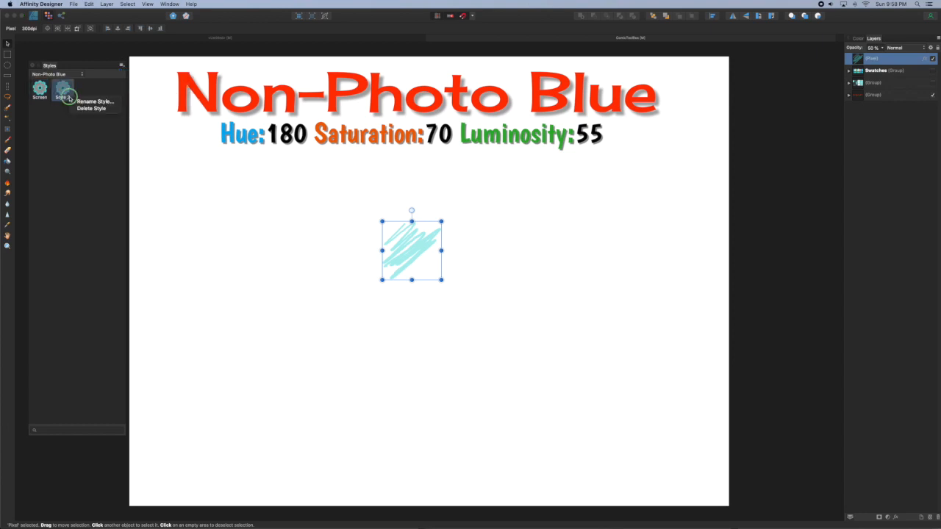
- Rename the new overlay style to '50%'
click(94, 101)
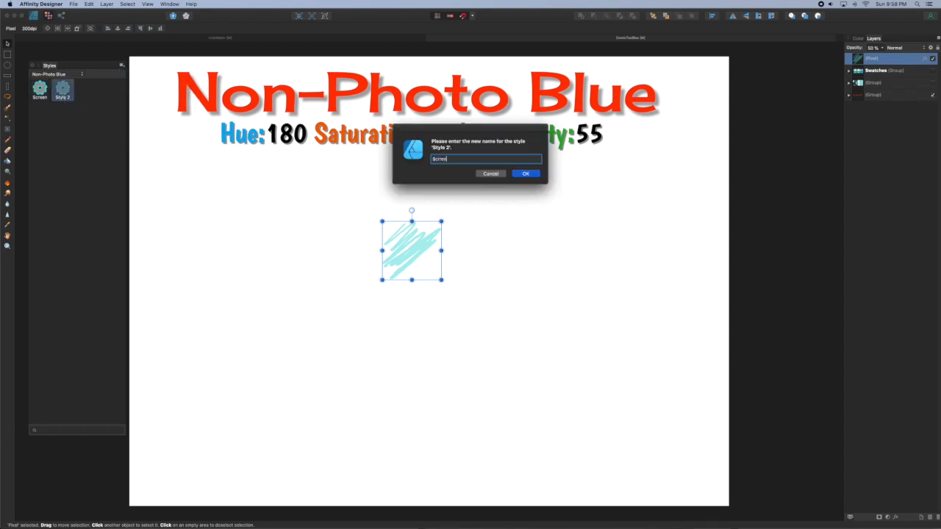
text(50%)
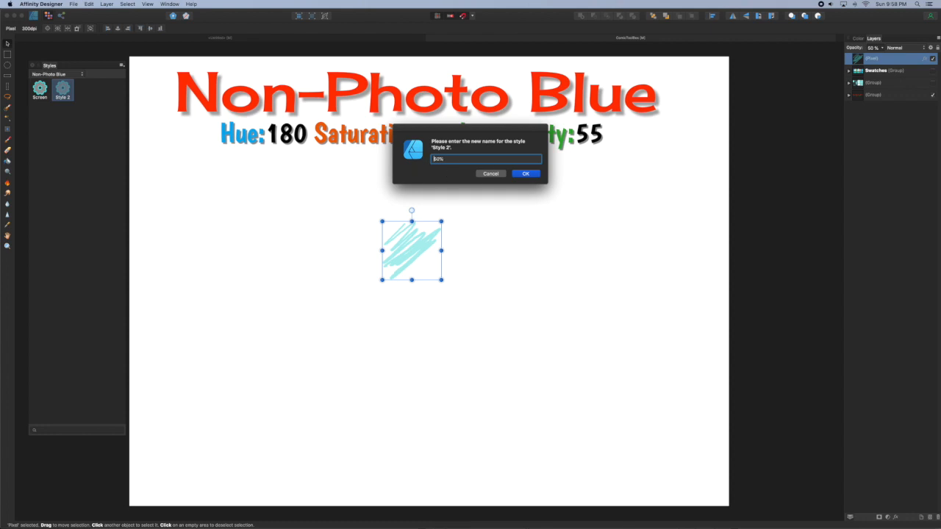
click(526, 173)
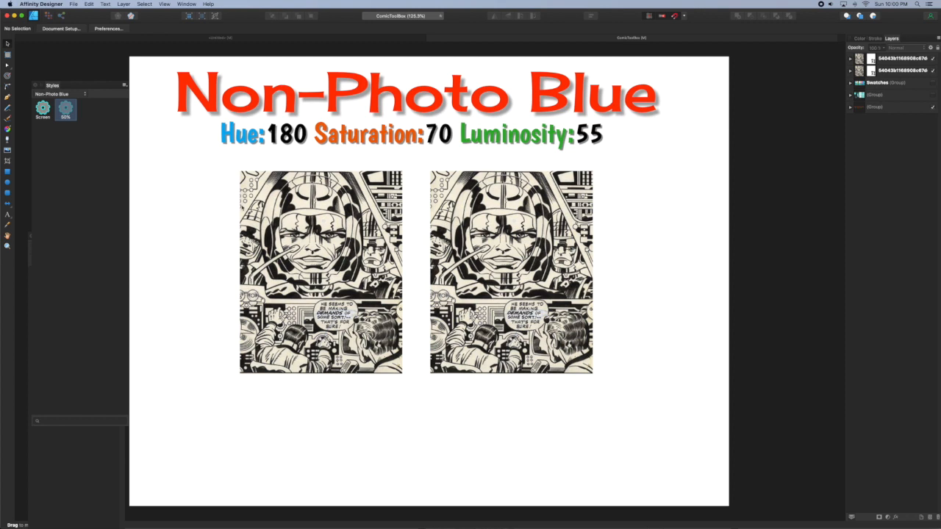
- Apply the saved 50% non-photo blue style to the left comic page, turning it cyan
click(321, 272)
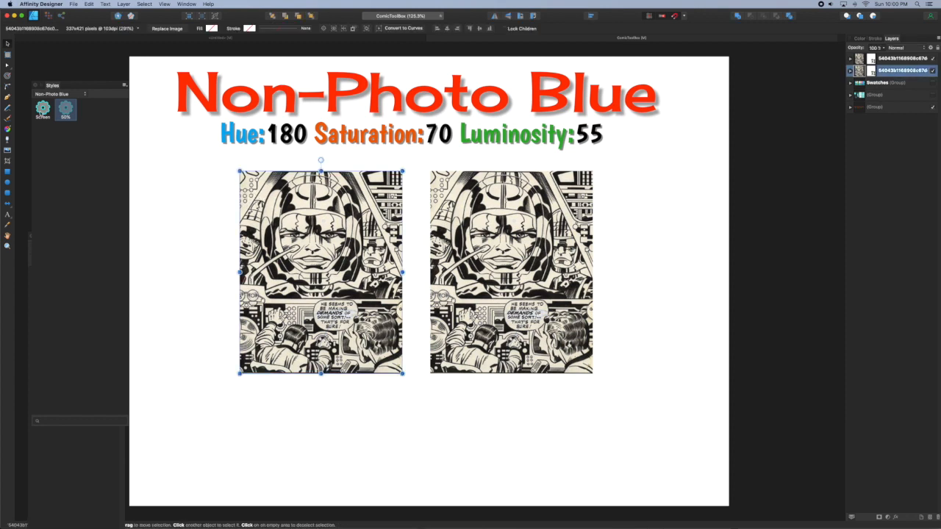
click(41, 109)
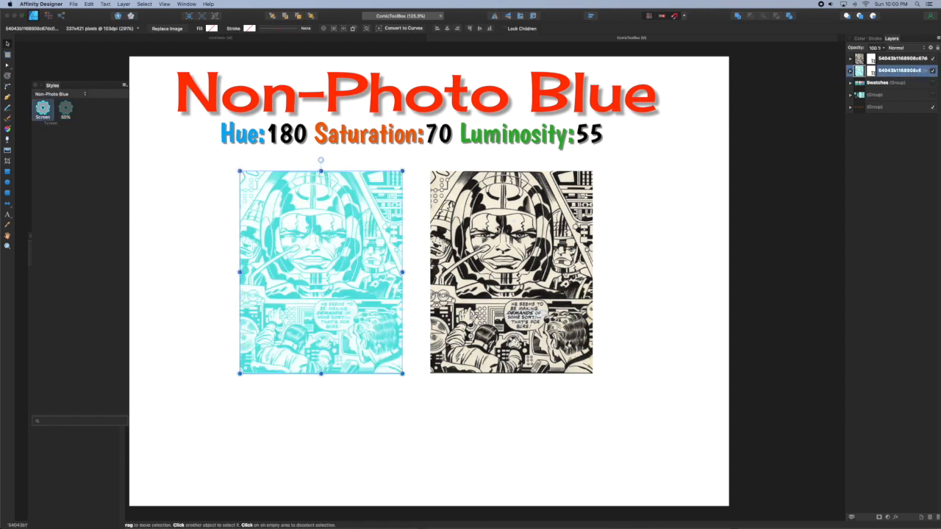